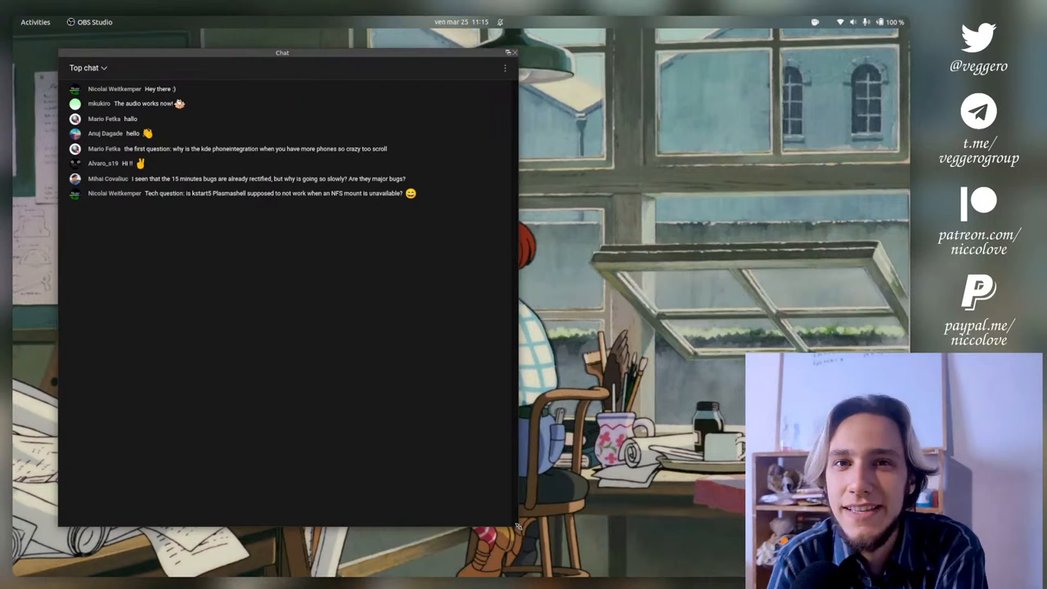
{"action": "mouse_move", "coordinate": [389, 559]}
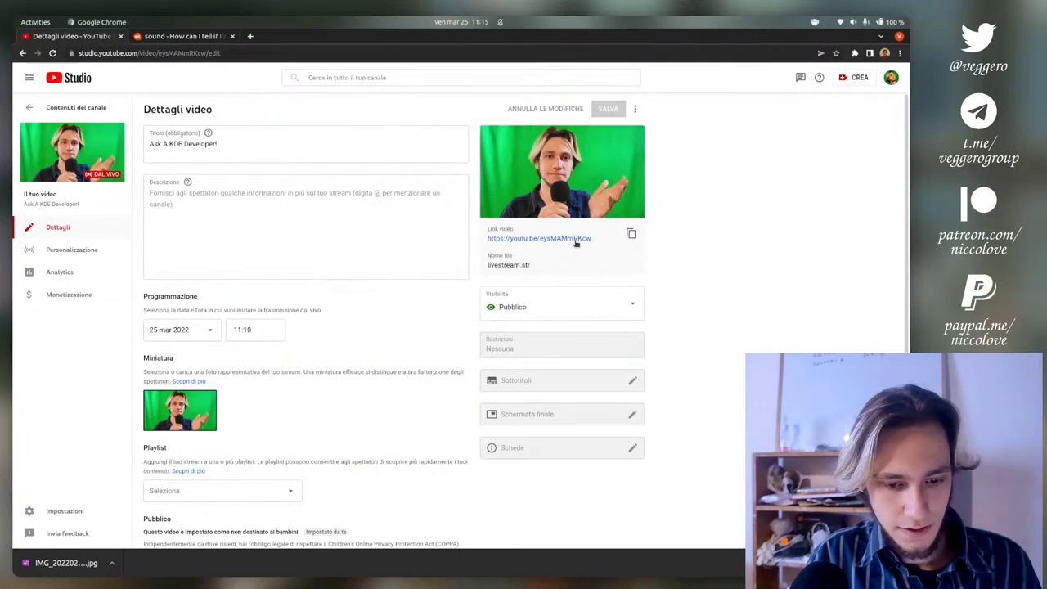
- Open the live stream video from YouTube Studio in a new tab
{"action": "left_click", "coordinate": [538, 238]}
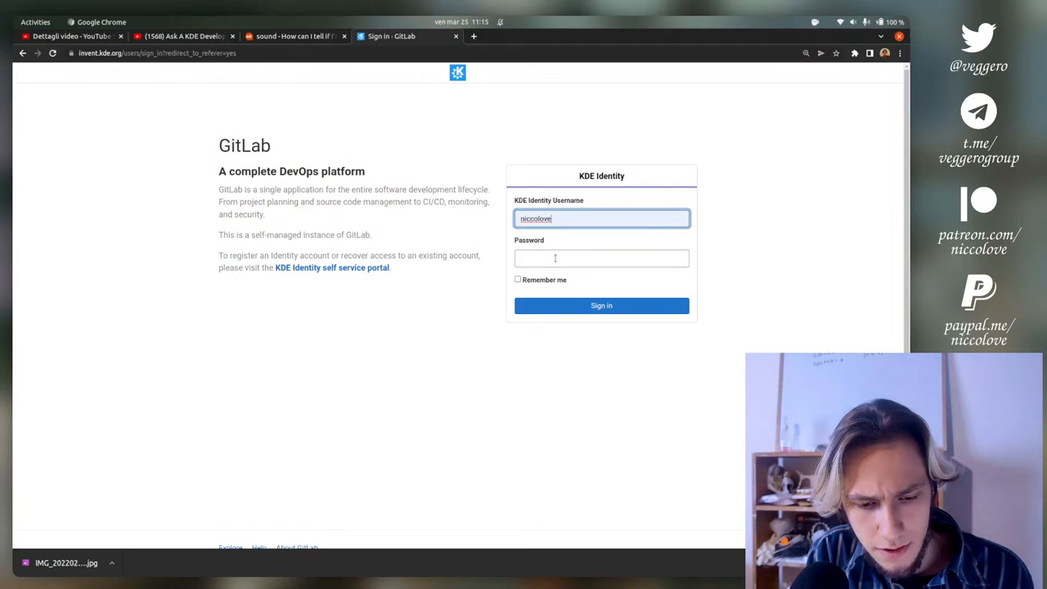
- Sign in to KDE GitLab and open the KWin slide effect merge request from the to-do list
{"action": "left_click", "coordinate": [601, 305]}
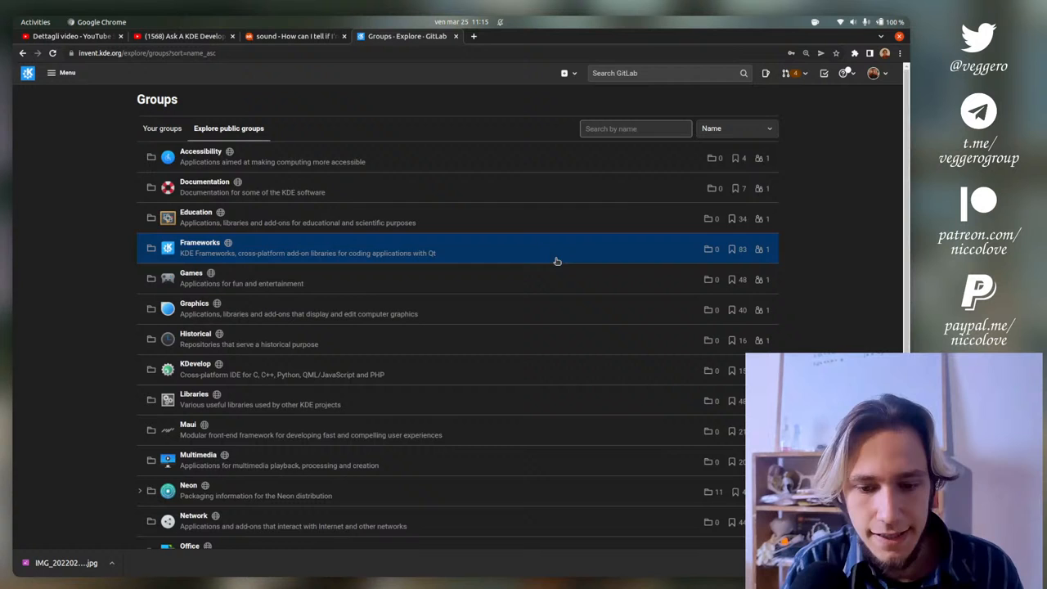
{"action": "left_click", "coordinate": [824, 73]}
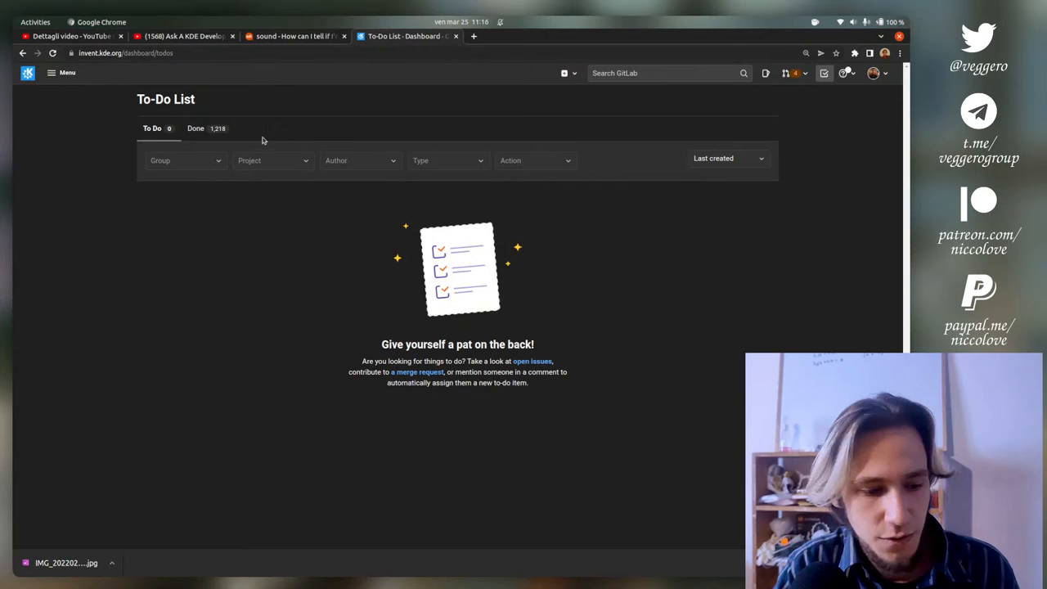
{"action": "left_click", "coordinate": [195, 129]}
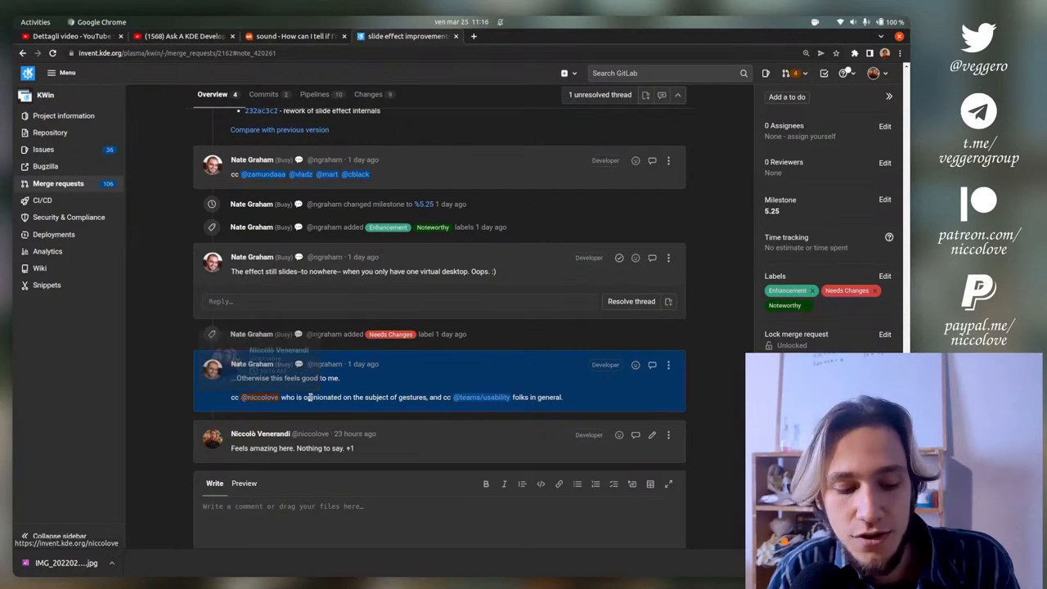
- Scroll through the slide effect merge request's review comments
{"action": "scroll", "scroll_direction": "up", "scroll_amount": 3}
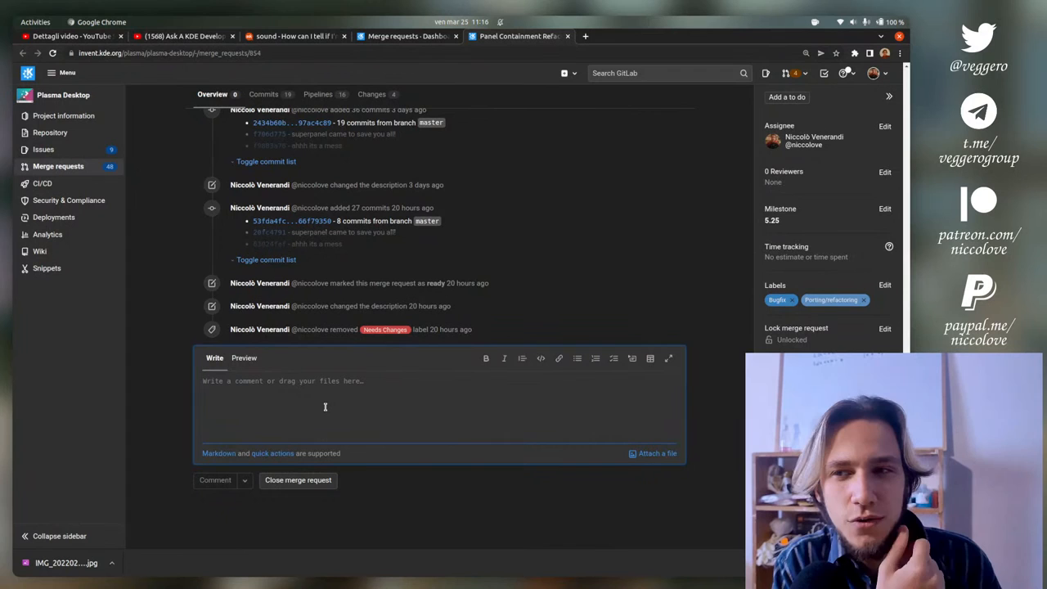
- Post "Ready for review :)" on the panel containment merge request, then view assigned merge requests
{"action": "type", "text": "Rea"}
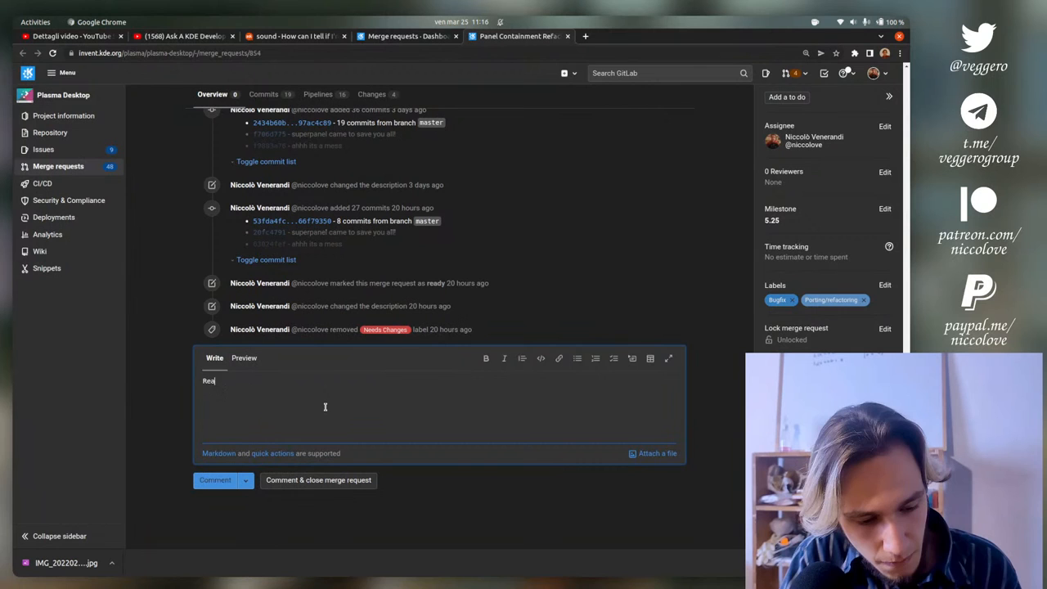
{"action": "left_click", "coordinate": [216, 480]}
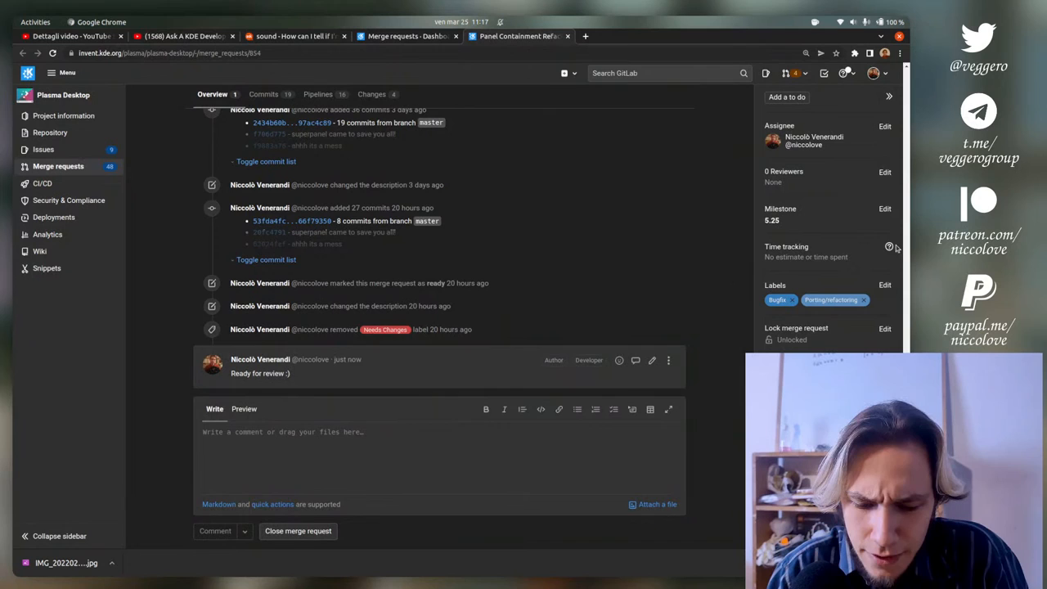
{"action": "left_click", "coordinate": [884, 285]}
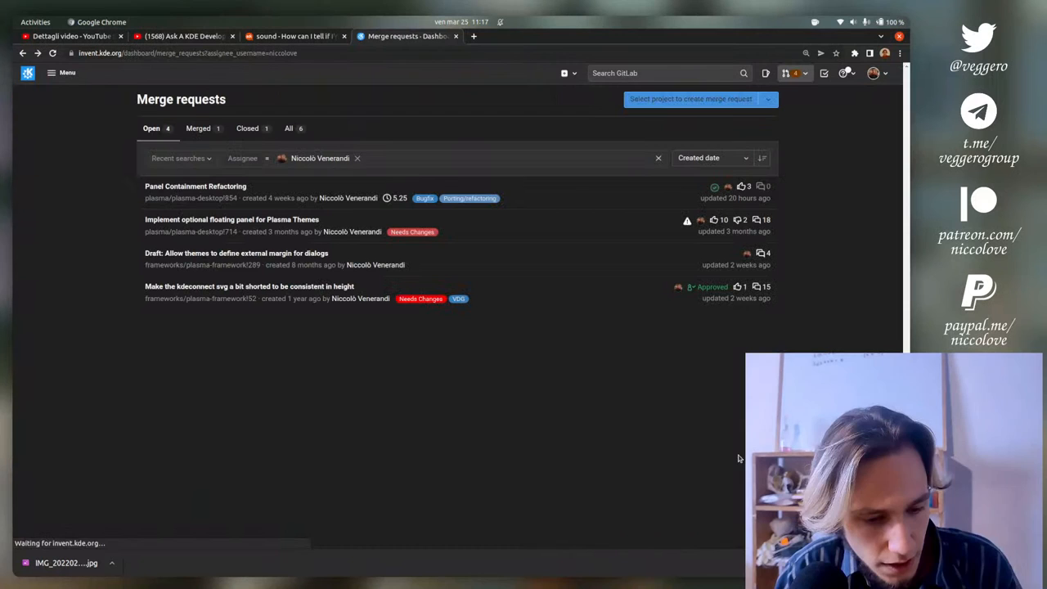
- Open the 'Make the kdeconnect svg…' icon height merge request
{"action": "left_click", "coordinate": [249, 286]}
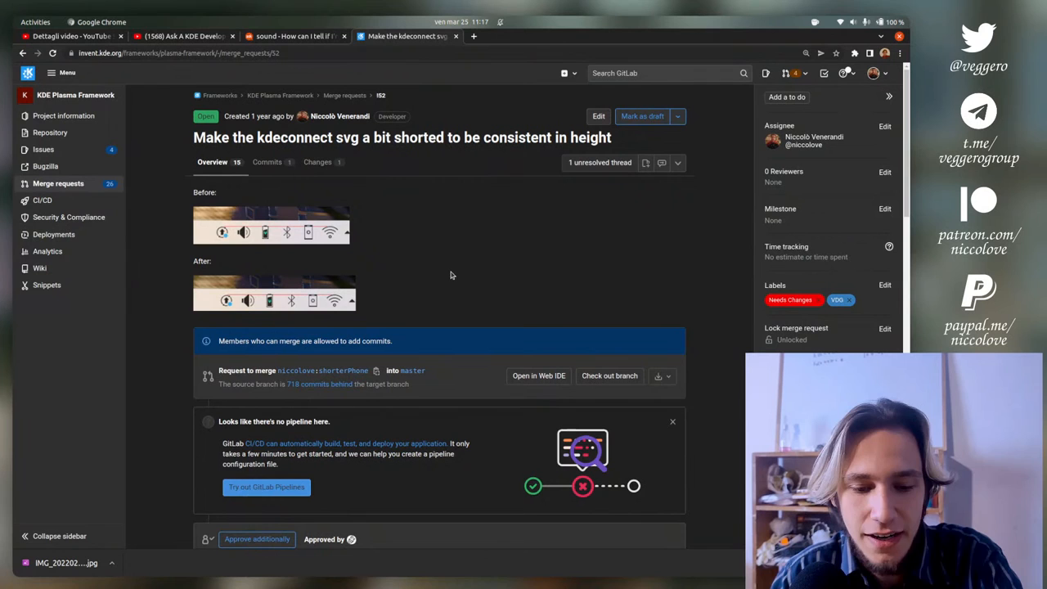
{"action": "mouse_move", "coordinate": [563, 124]}
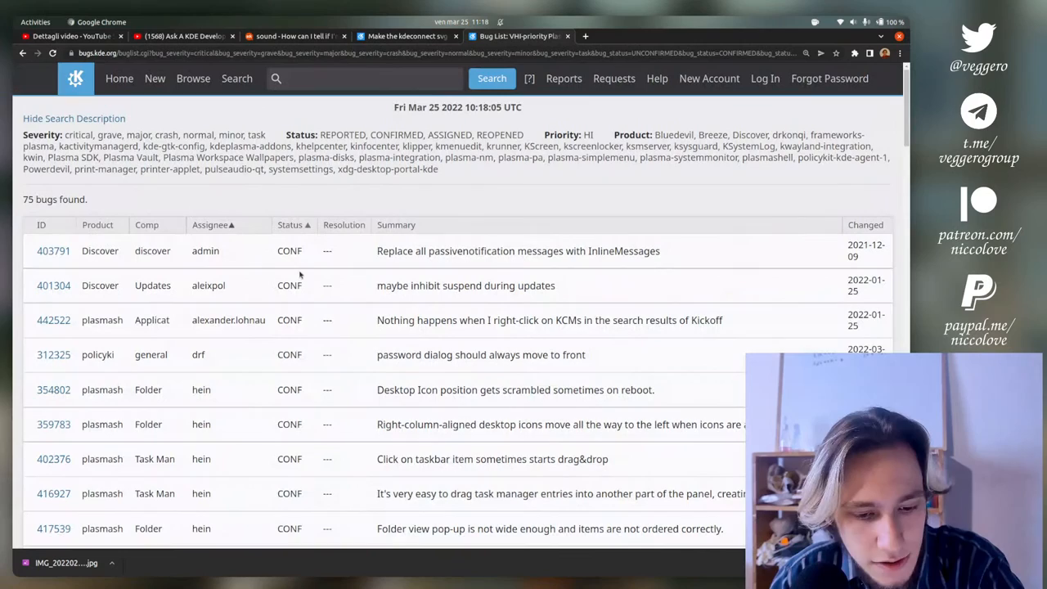
- Scroll through the 75 high-priority Plasma bugs looking for panel-related ones
{"action": "scroll", "scroll_direction": "down", "scroll_amount": 3}
{"action": "type", "text": "panel"}
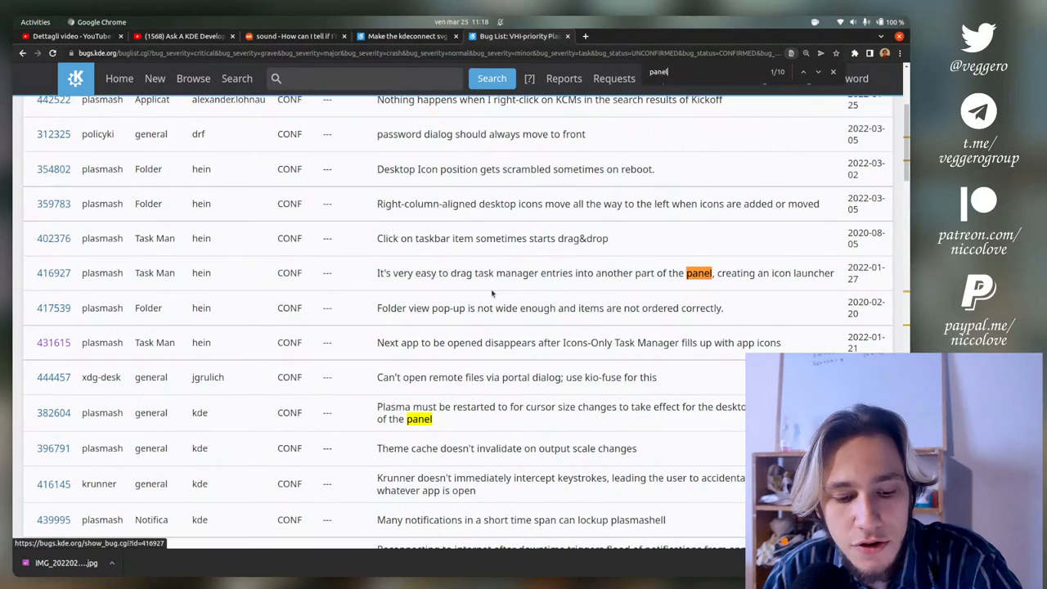
{"action": "mouse_move", "coordinate": [778, 285]}
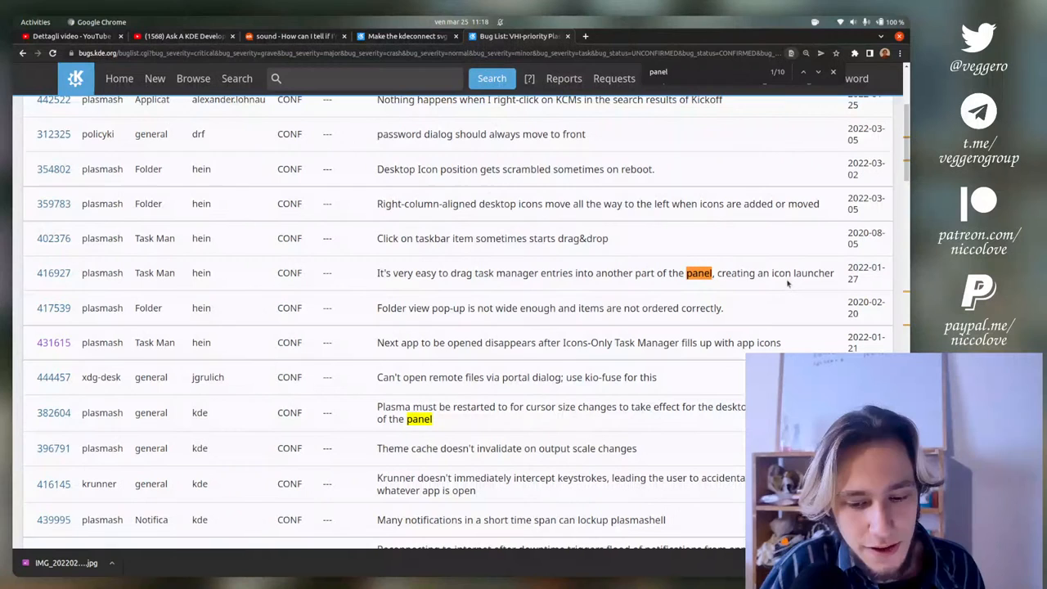
{"action": "scroll", "scroll_direction": "down", "scroll_amount": 3}
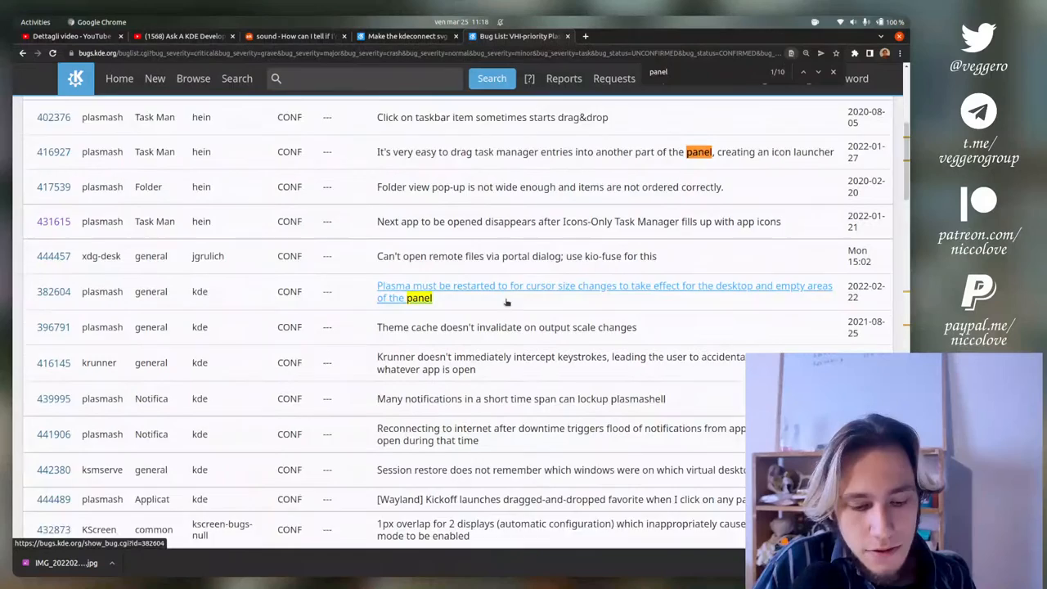
{"action": "scroll", "scroll_direction": "down", "scroll_amount": 3}
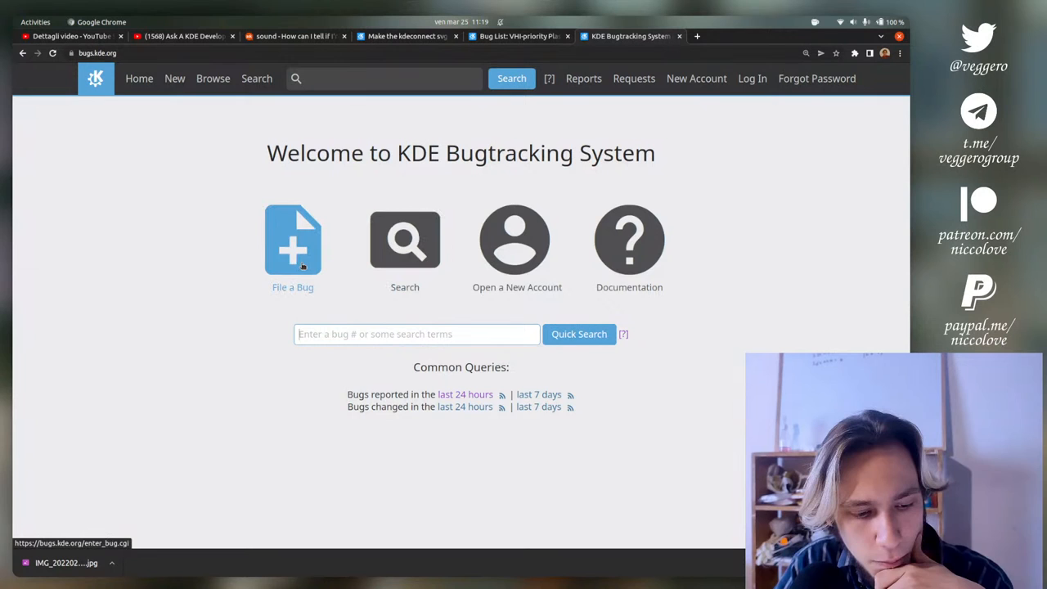
- Browse kwin components and open the effects-overview component's 54-bug list
{"action": "left_click", "coordinate": [210, 78]}
{"action": "type", "text": "kwin"}
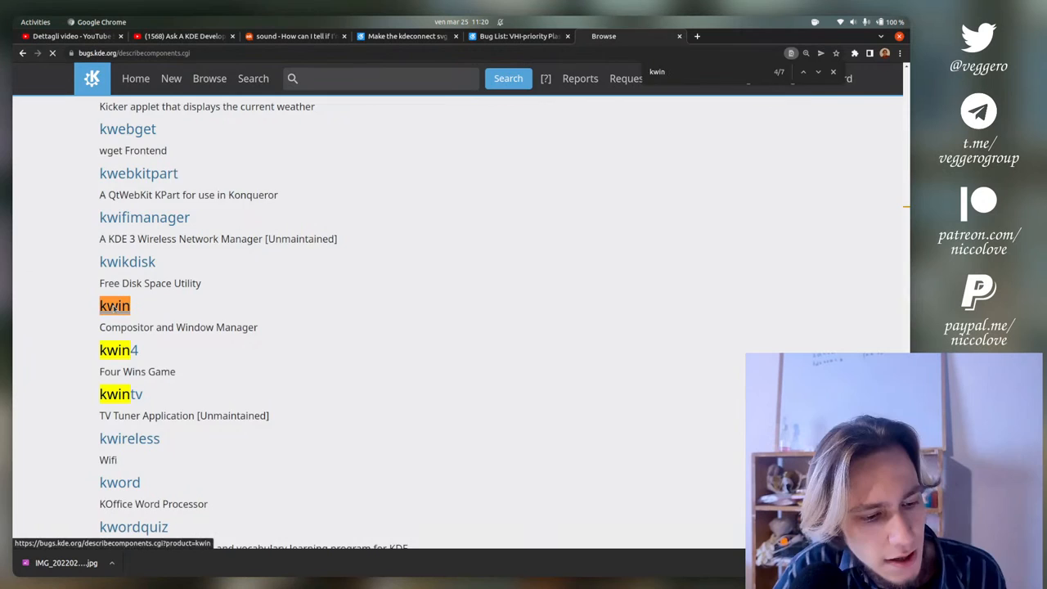
{"action": "left_click", "coordinate": [114, 305]}
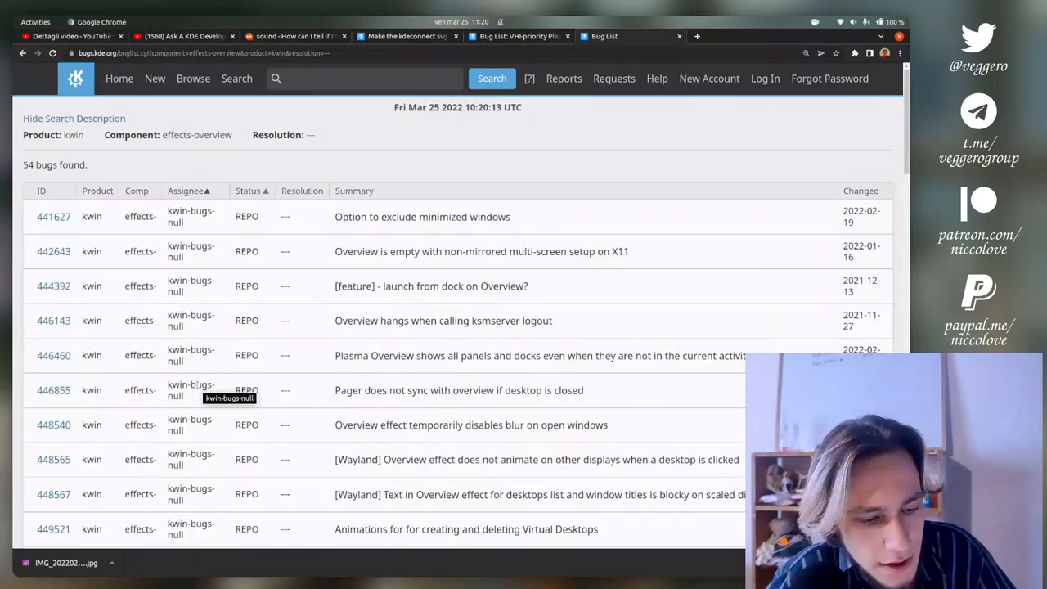
{"action": "scroll", "scroll_direction": "down", "scroll_amount": 3}
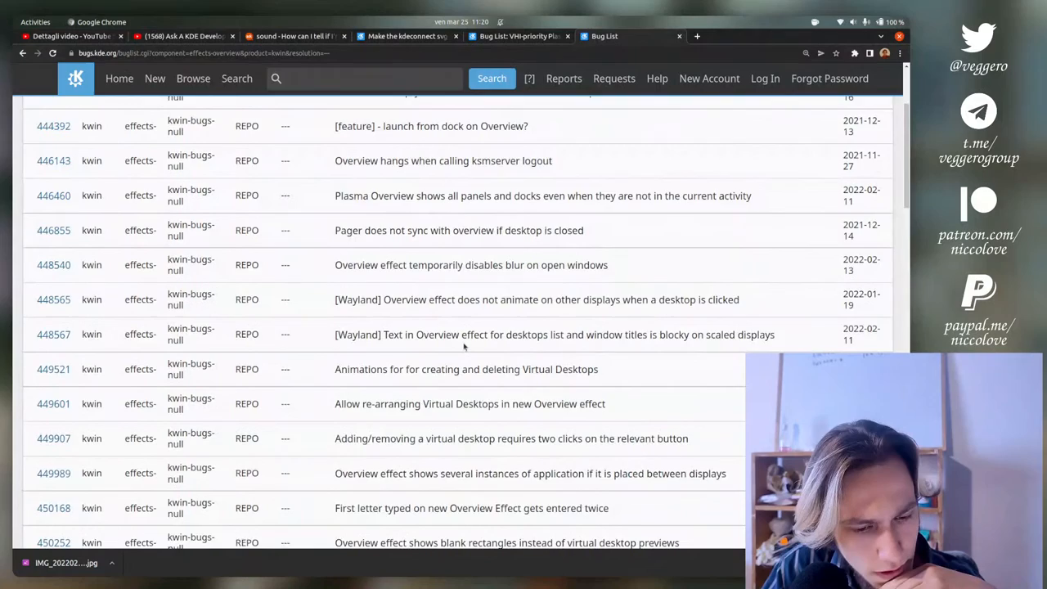
{"action": "scroll", "scroll_direction": "down", "scroll_amount": 3}
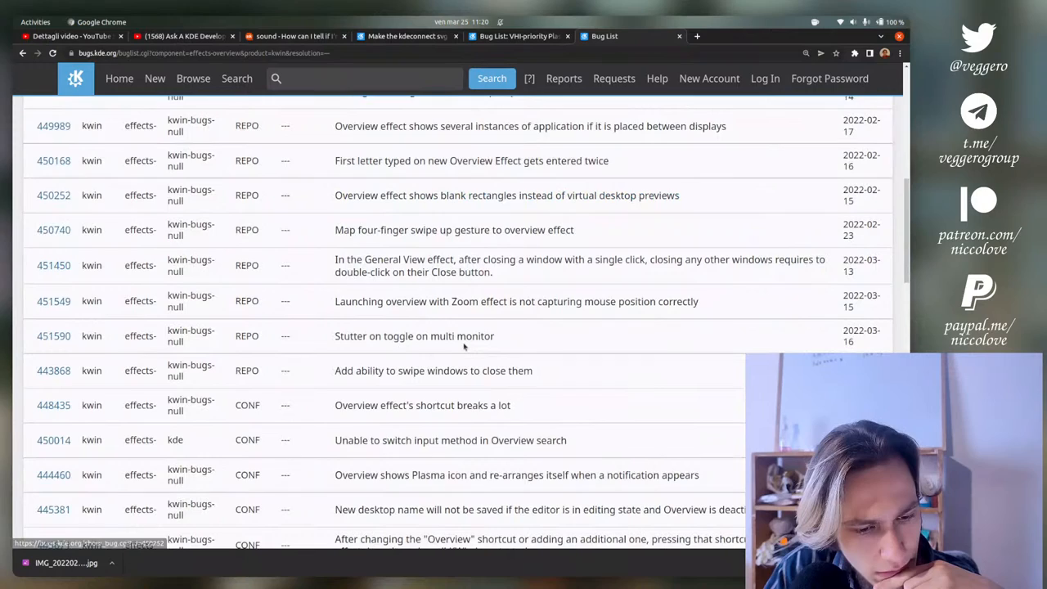
{"action": "scroll", "scroll_direction": "down", "scroll_amount": 3}
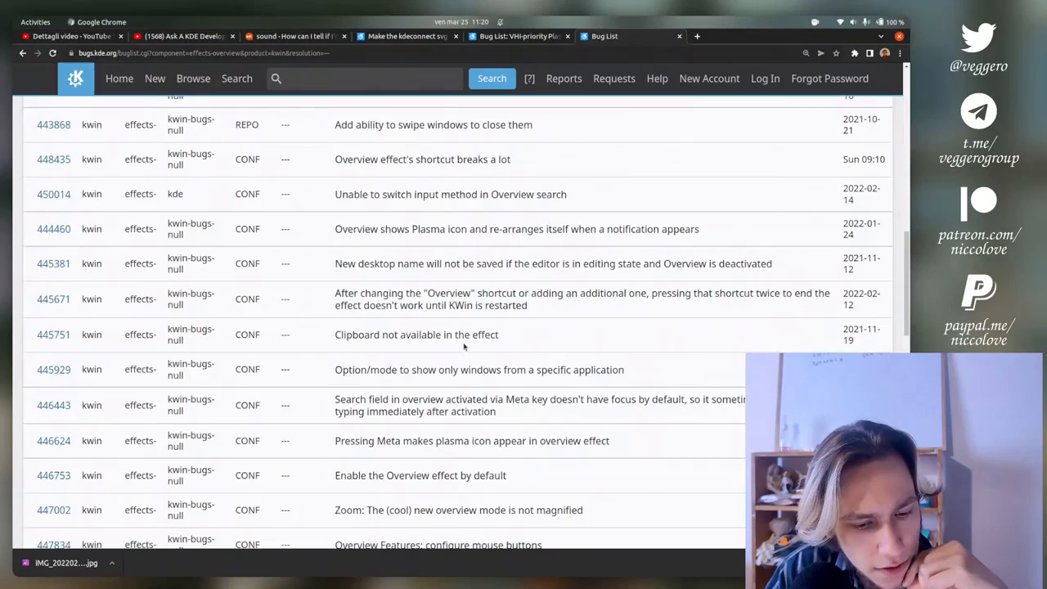
{"action": "scroll", "scroll_direction": "down", "scroll_amount": 3}
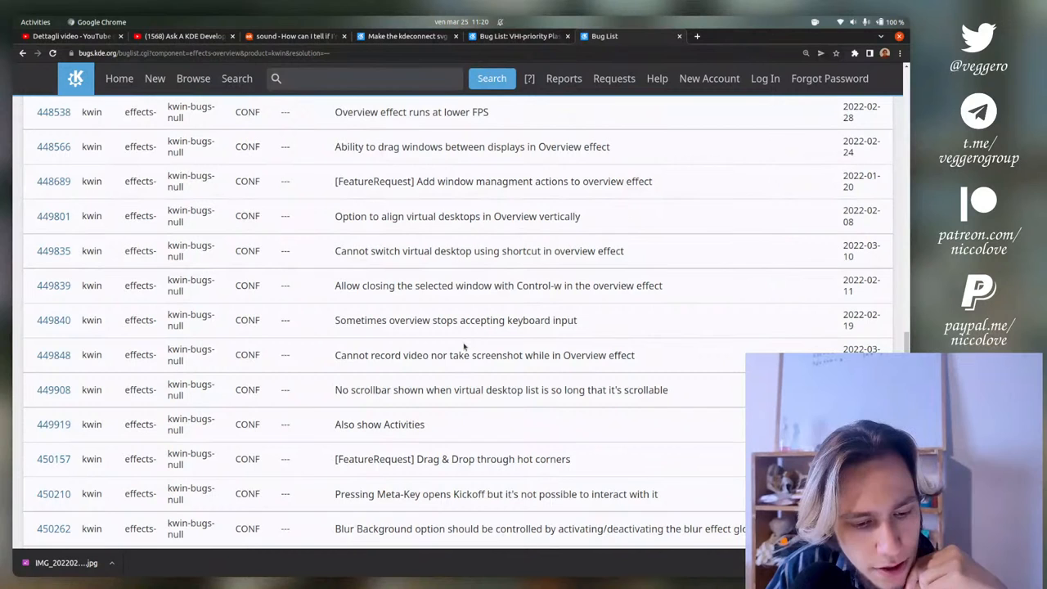
{"action": "scroll", "scroll_direction": "down", "scroll_amount": 3}
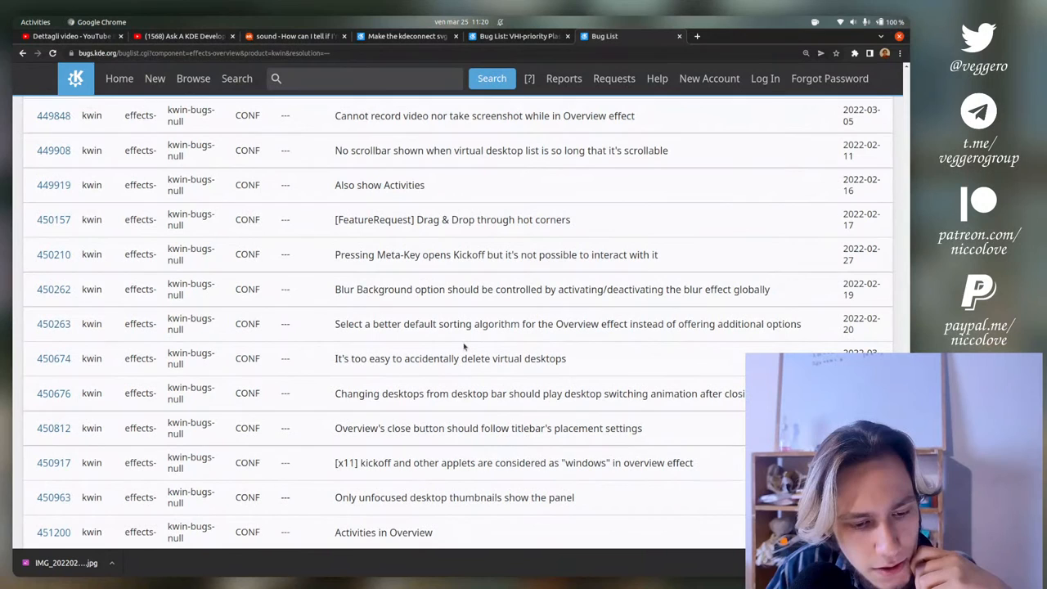
{"action": "scroll", "scroll_direction": "down", "scroll_amount": 3}
{"action": "type", "text": "blur me ex"}
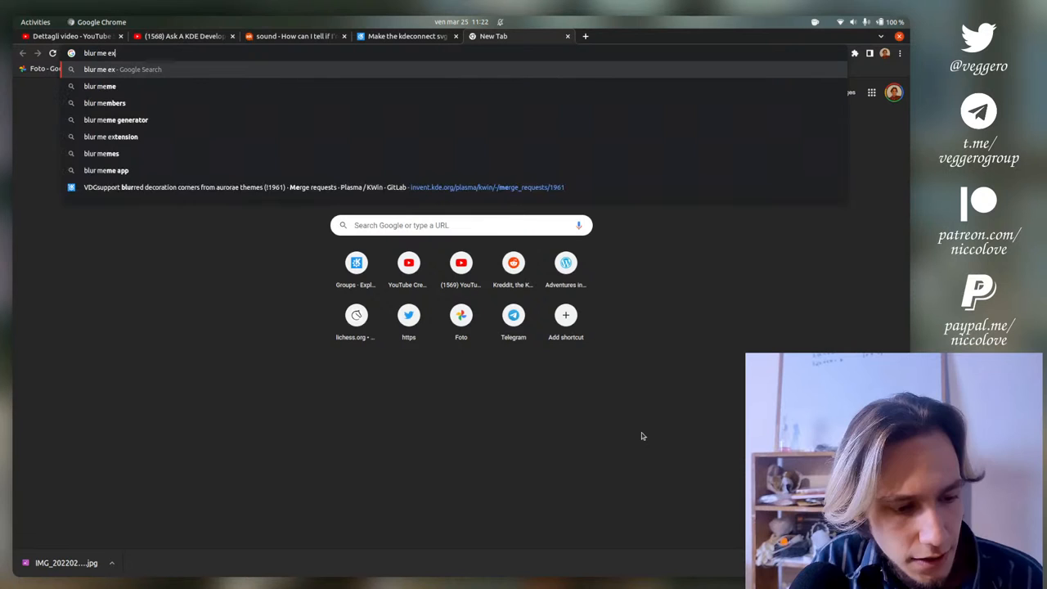
- Search for the Blur Me GNOME extension from the address bar
{"action": "key", "text": "Return"}
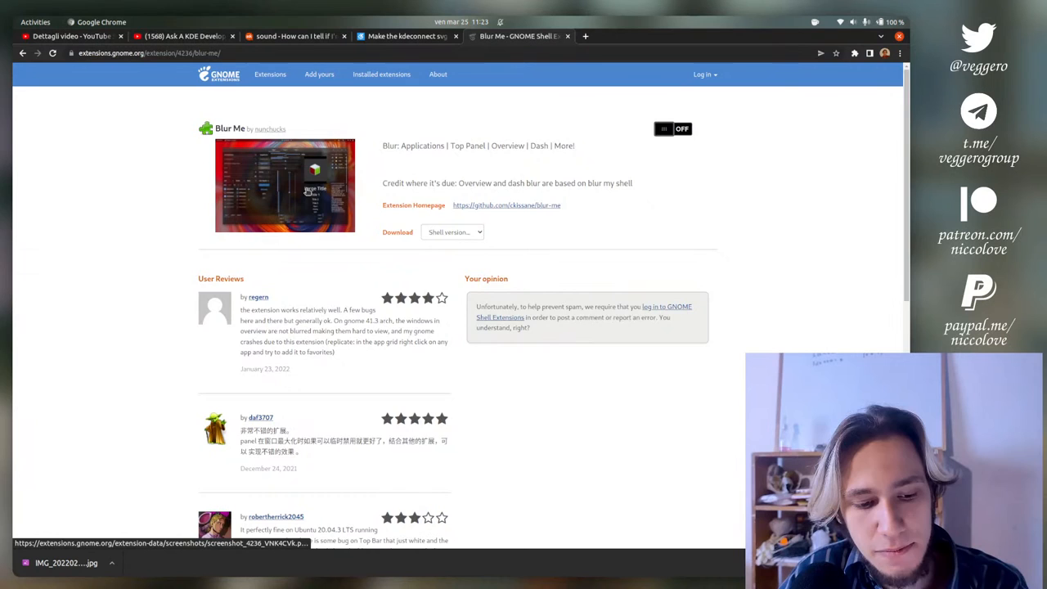
- Enlarge the Blur Me extension screenshot
{"action": "left_click", "coordinate": [285, 186]}
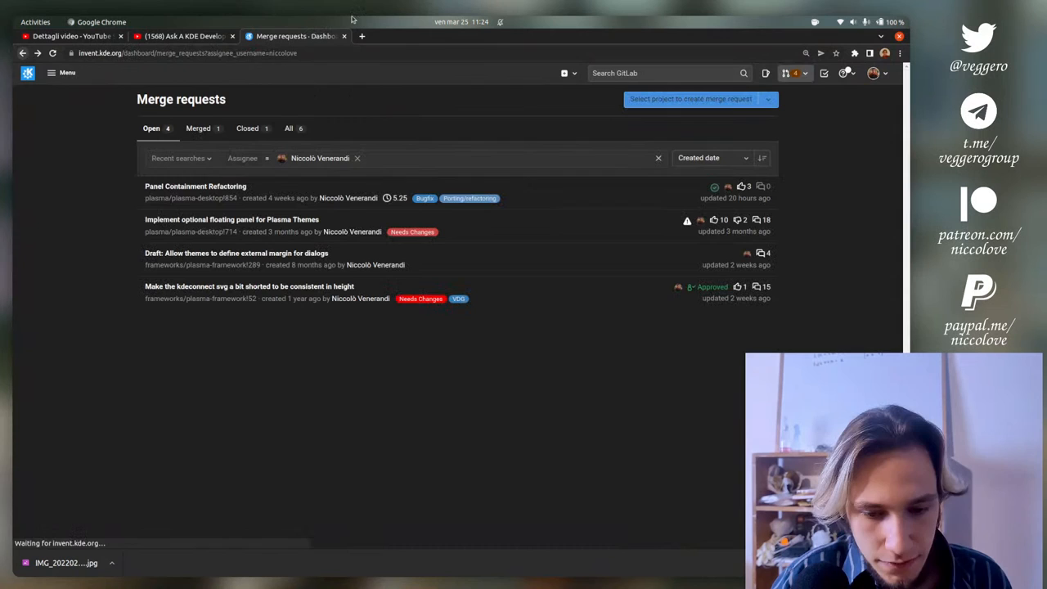
- Open the plasma/plasma-desktop project's merge requests
{"action": "left_click", "coordinate": [658, 158]}
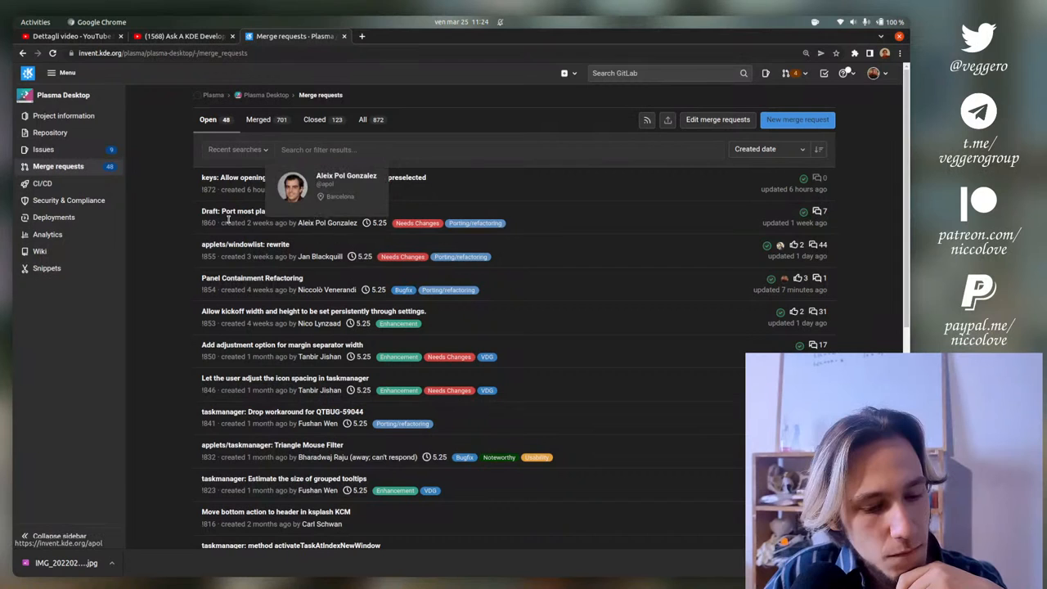
{"action": "mouse_move", "coordinate": [144, 280]}
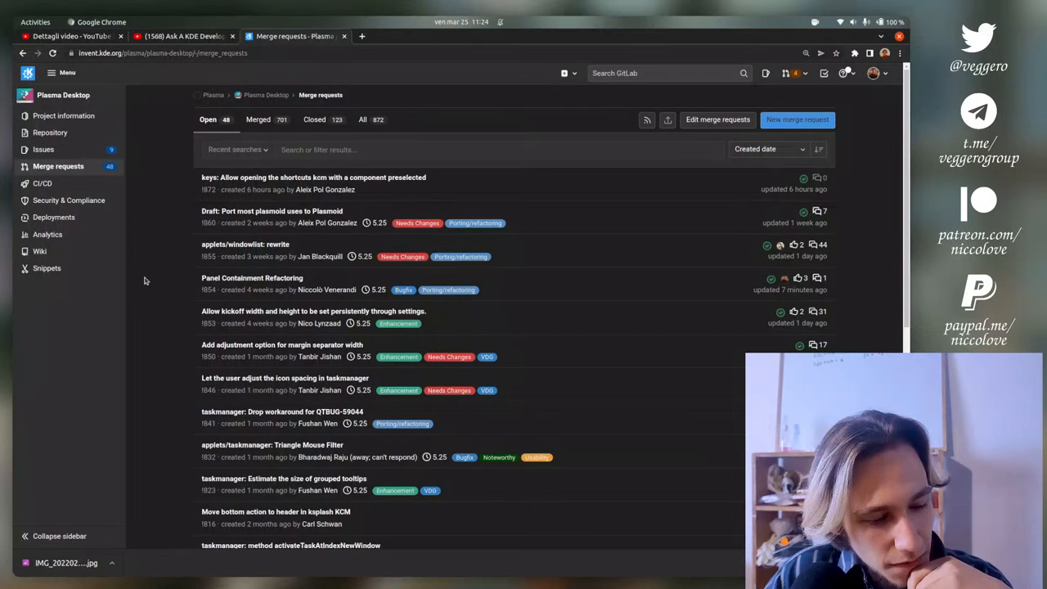
{"action": "left_click", "coordinate": [244, 243]}
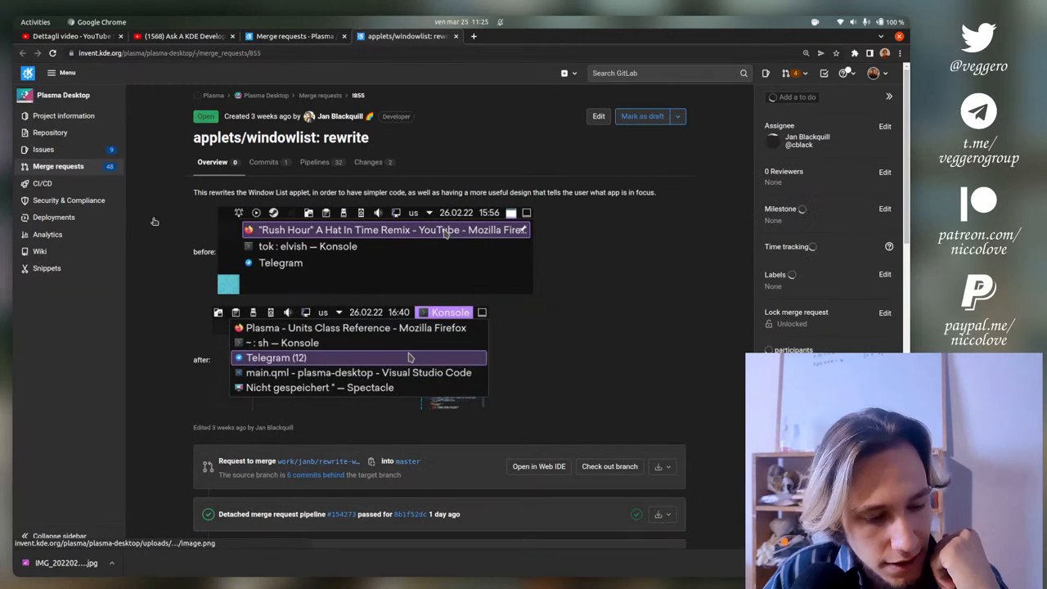
{"action": "scroll", "scroll_direction": "down", "scroll_amount": 3}
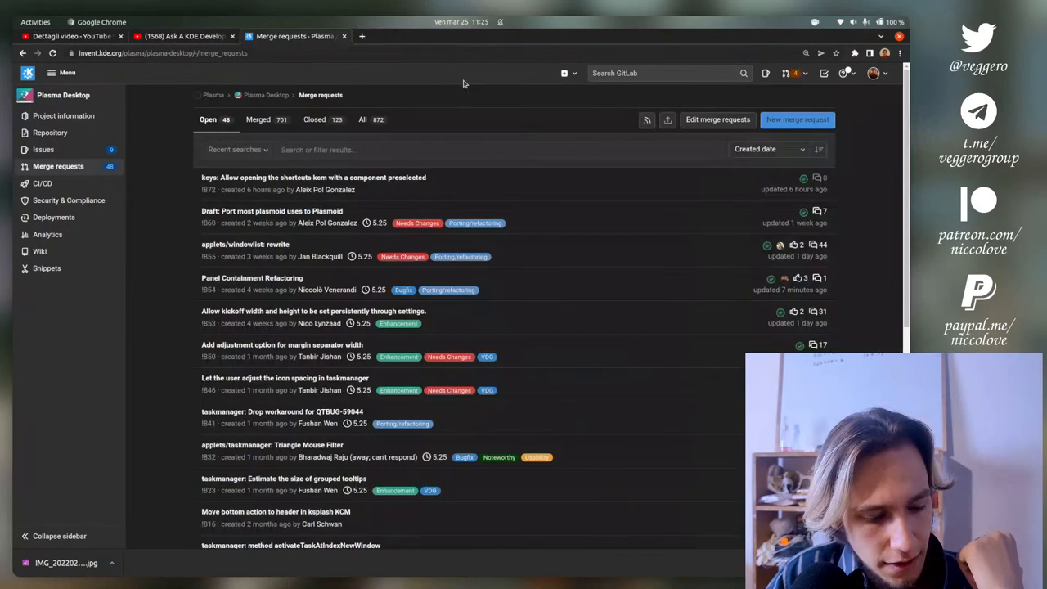
{"action": "scroll", "scroll_direction": "down", "scroll_amount": 3}
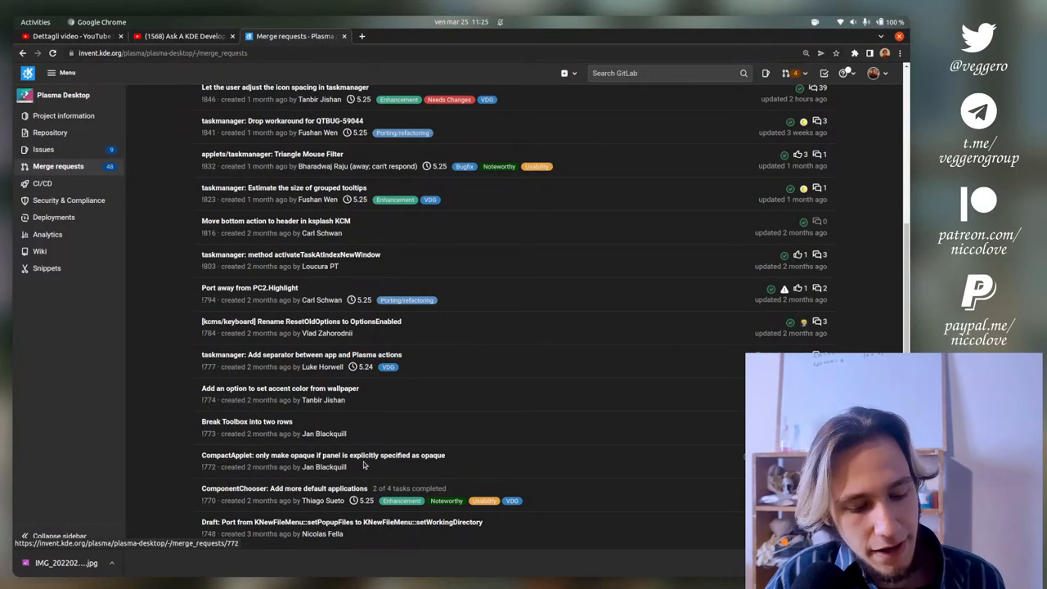
{"action": "left_click", "coordinate": [322, 455]}
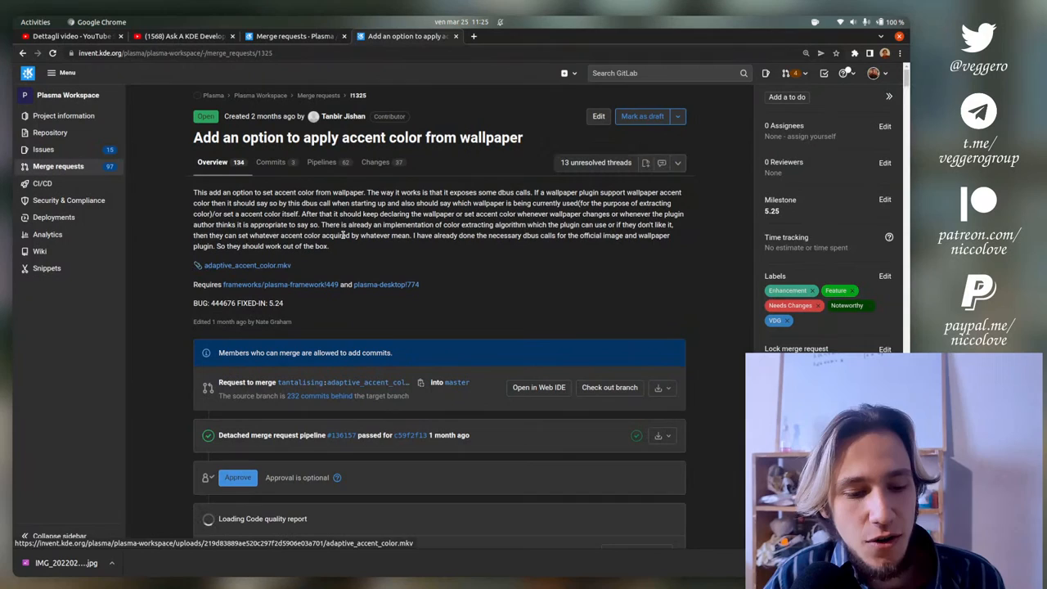
{"action": "scroll", "scroll_direction": "down", "scroll_amount": 3}
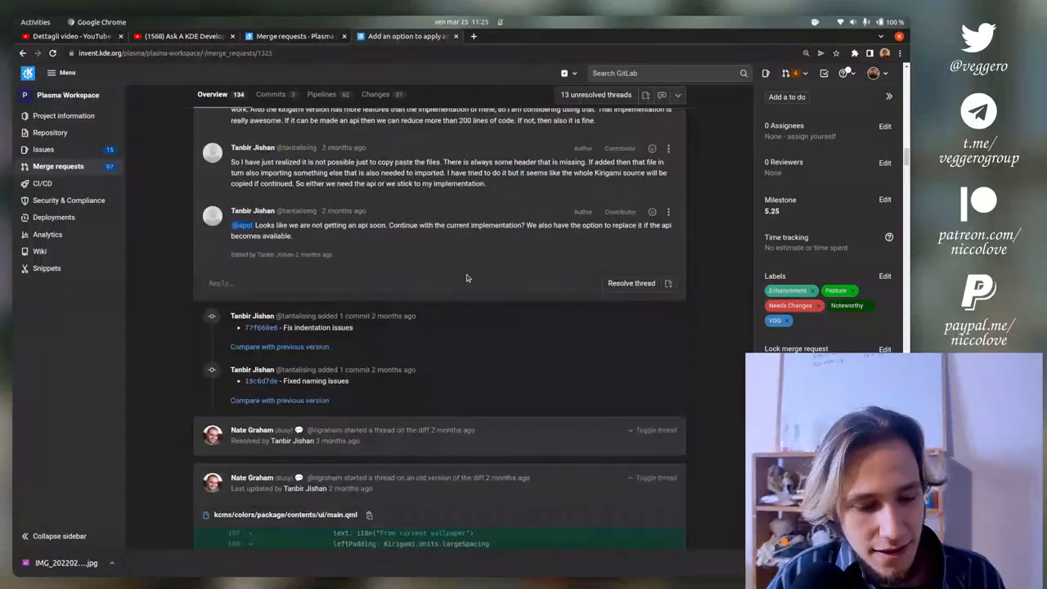
{"action": "scroll", "scroll_direction": "down", "scroll_amount": 3}
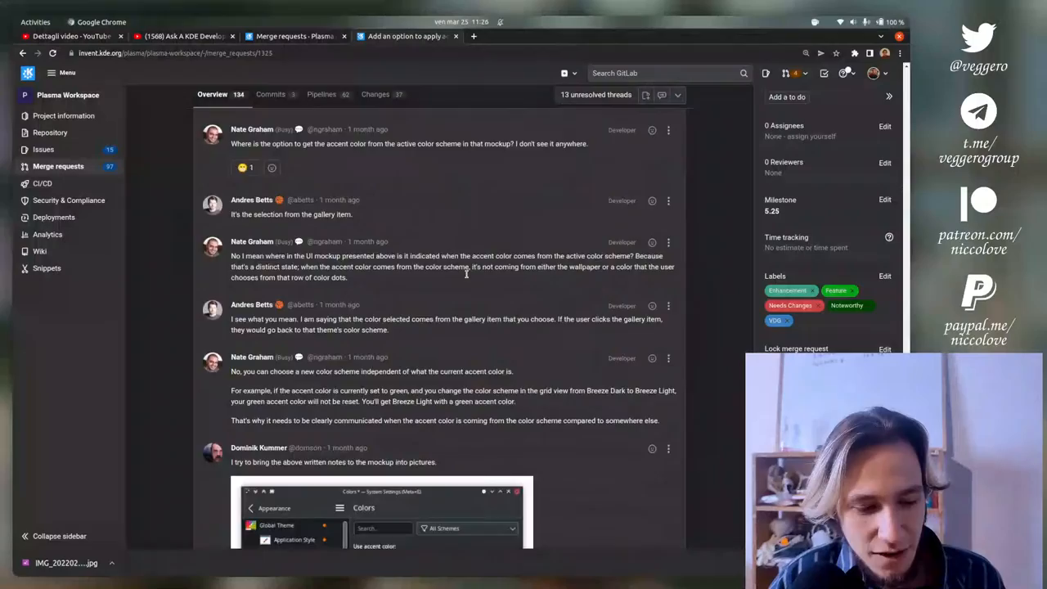
{"action": "scroll", "scroll_direction": "down", "scroll_amount": 3}
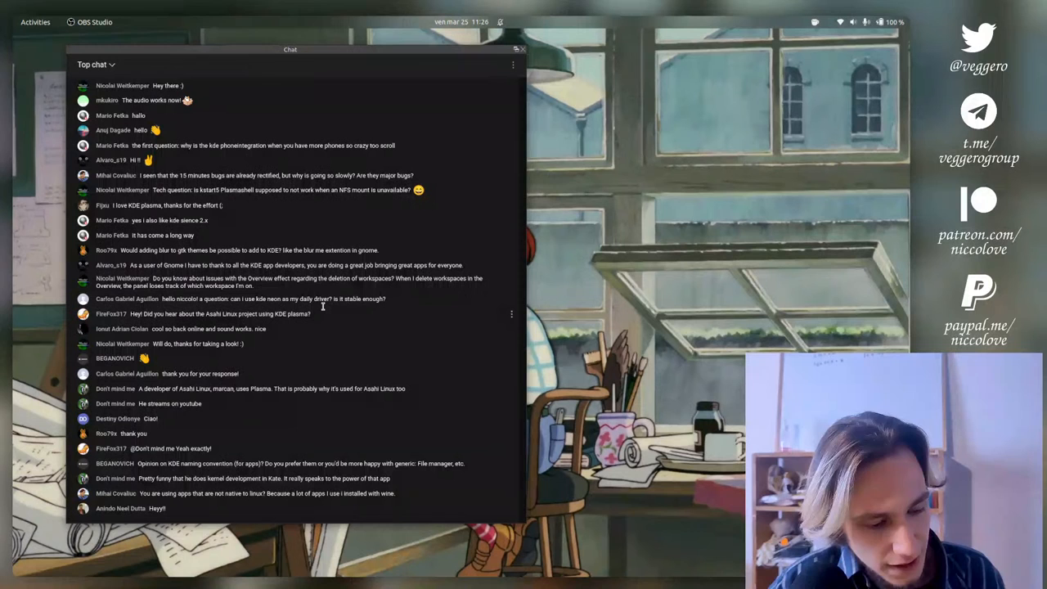
- Scroll the YouTube Top chat in OBS to read newer messages, including a LibAdwaita colours question
{"action": "scroll", "scroll_direction": "down", "scroll_amount": 3}
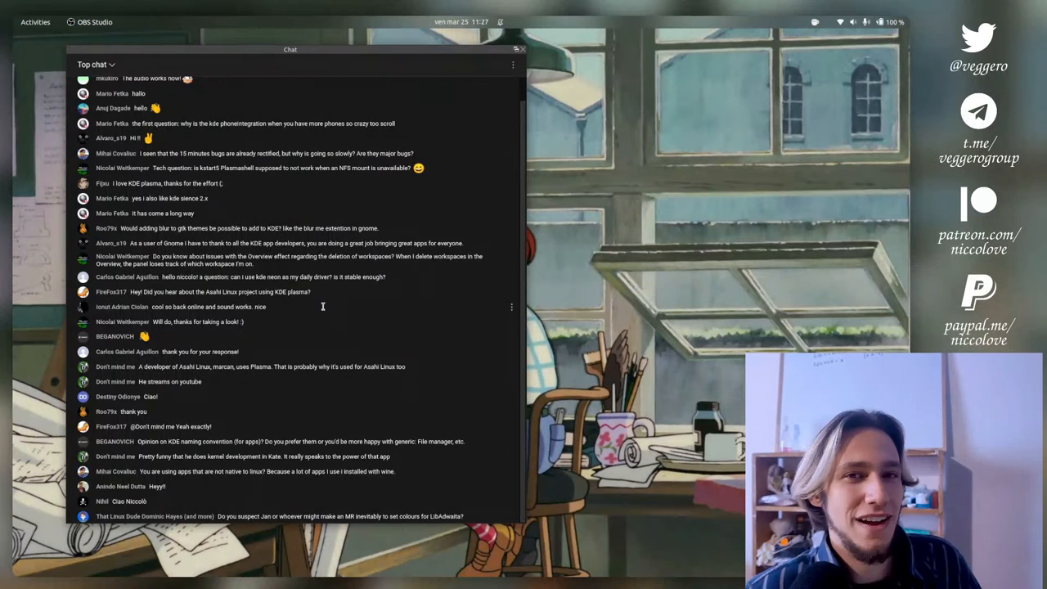
{"action": "scroll", "scroll_direction": "down", "scroll_amount": 3}
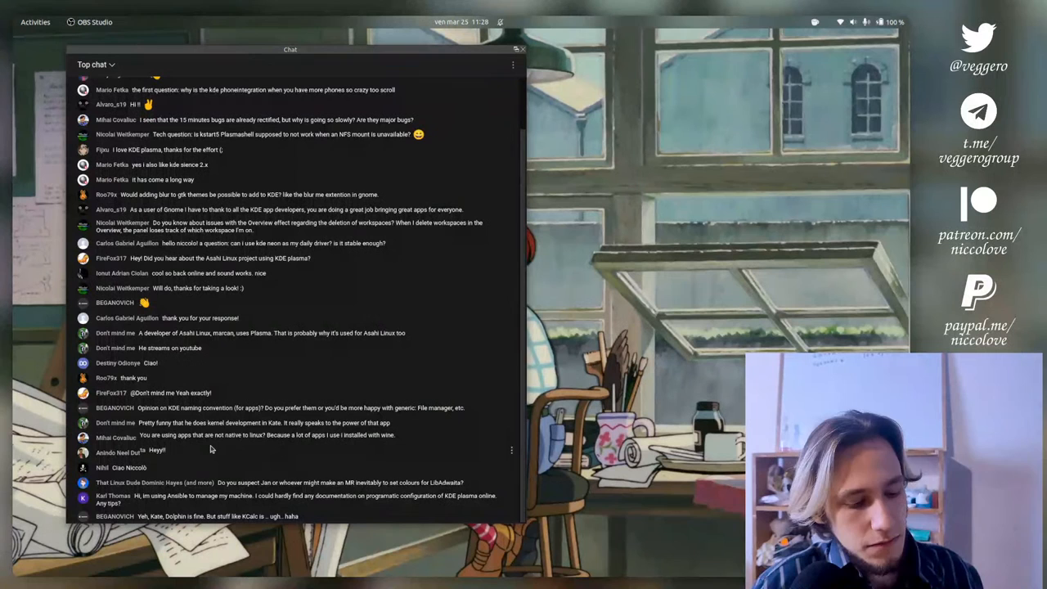
{"action": "scroll", "scroll_direction": "down", "scroll_amount": 3}
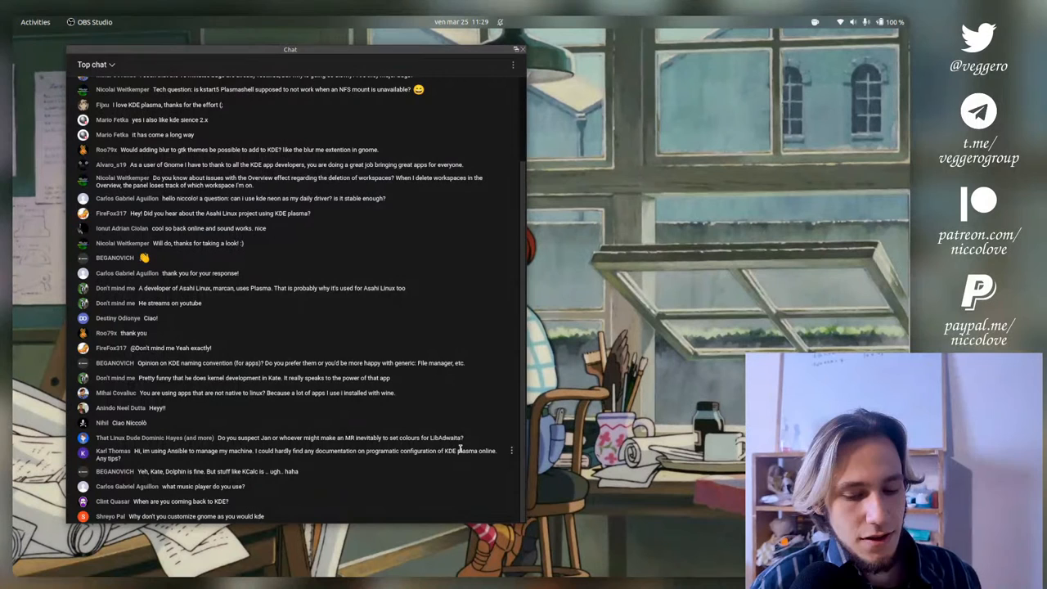
{"action": "scroll", "scroll_direction": "down", "scroll_amount": 3}
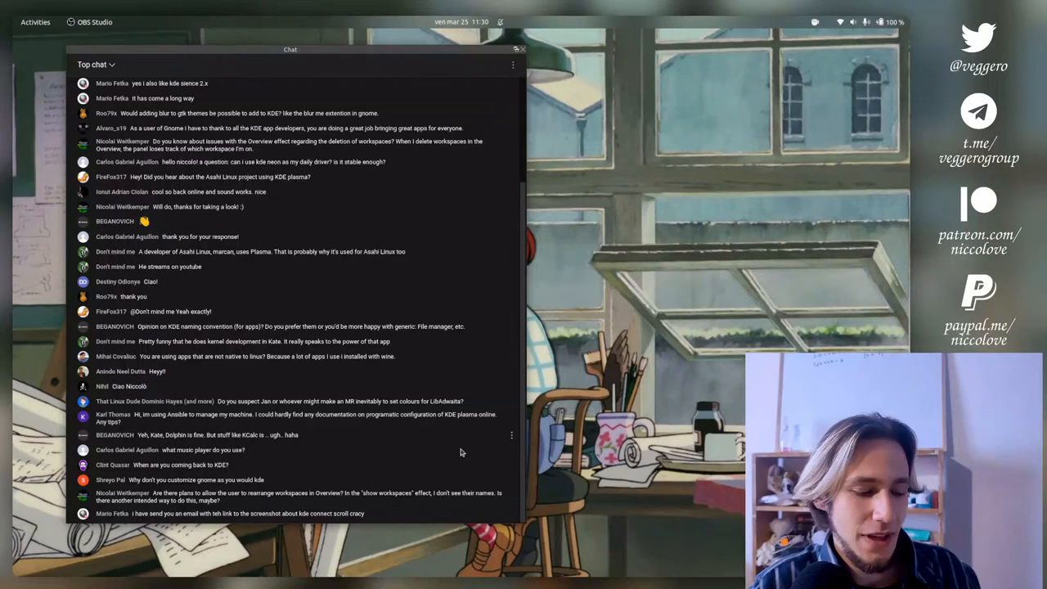
{"action": "scroll", "scroll_direction": "down", "scroll_amount": 3}
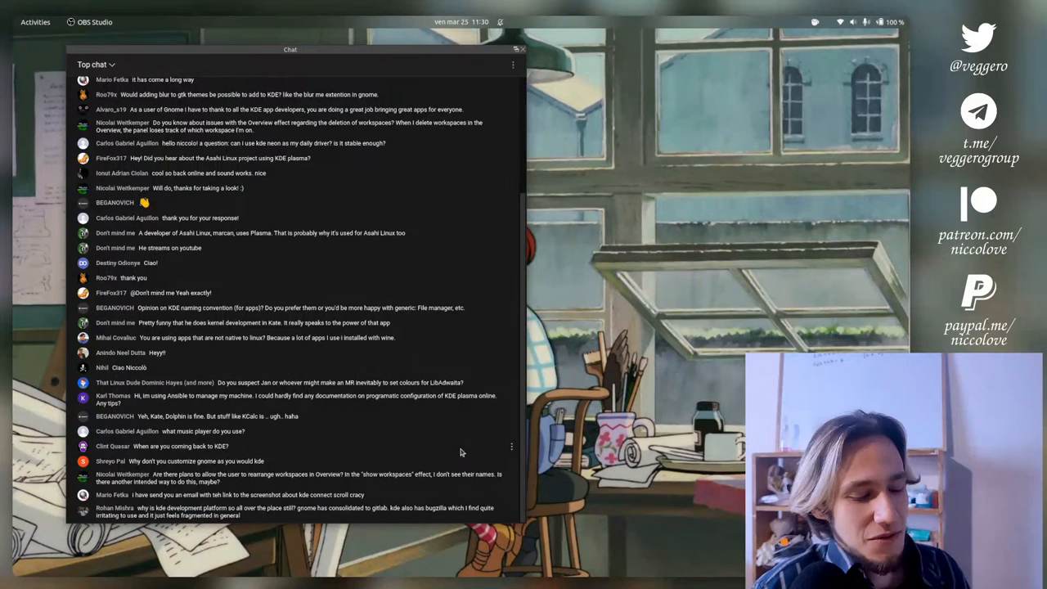
{"action": "scroll", "scroll_direction": "down", "scroll_amount": 3}
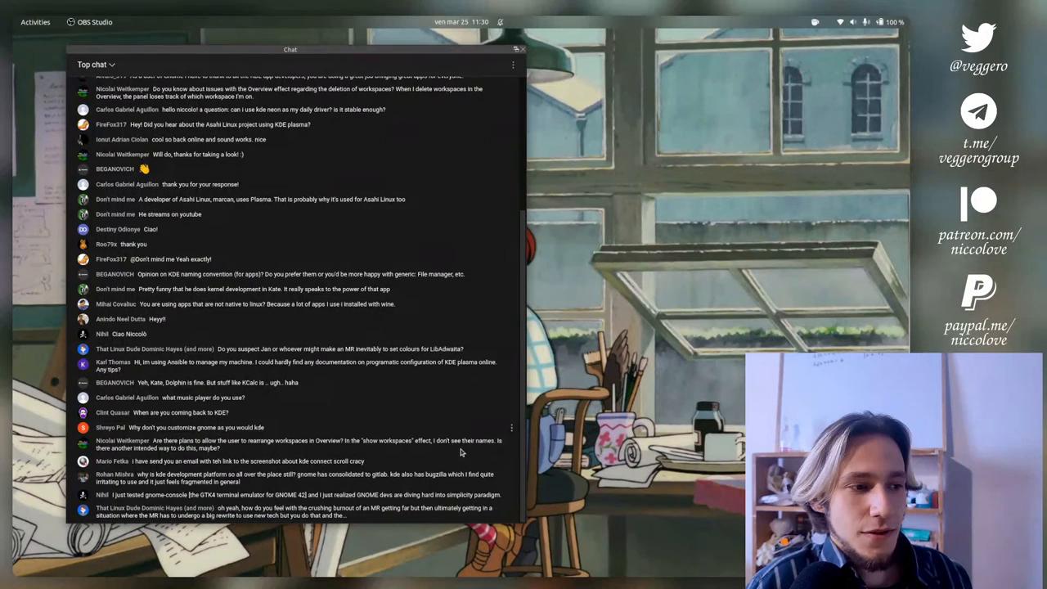
{"action": "scroll", "scroll_direction": "down", "scroll_amount": 3}
{"action": "type", "text": "ext"}
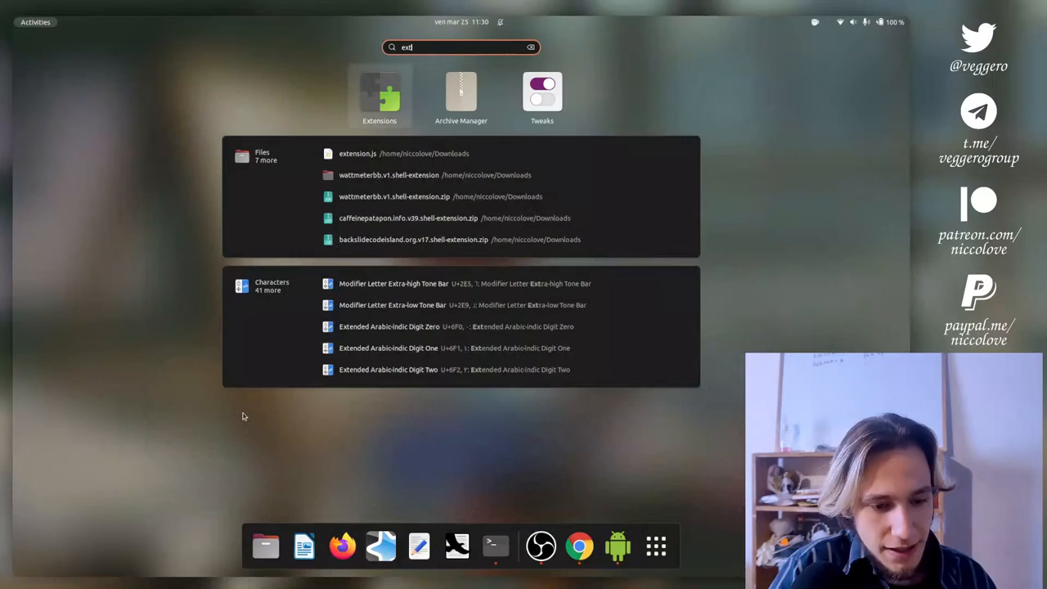
{"action": "left_click", "coordinate": [379, 94]}
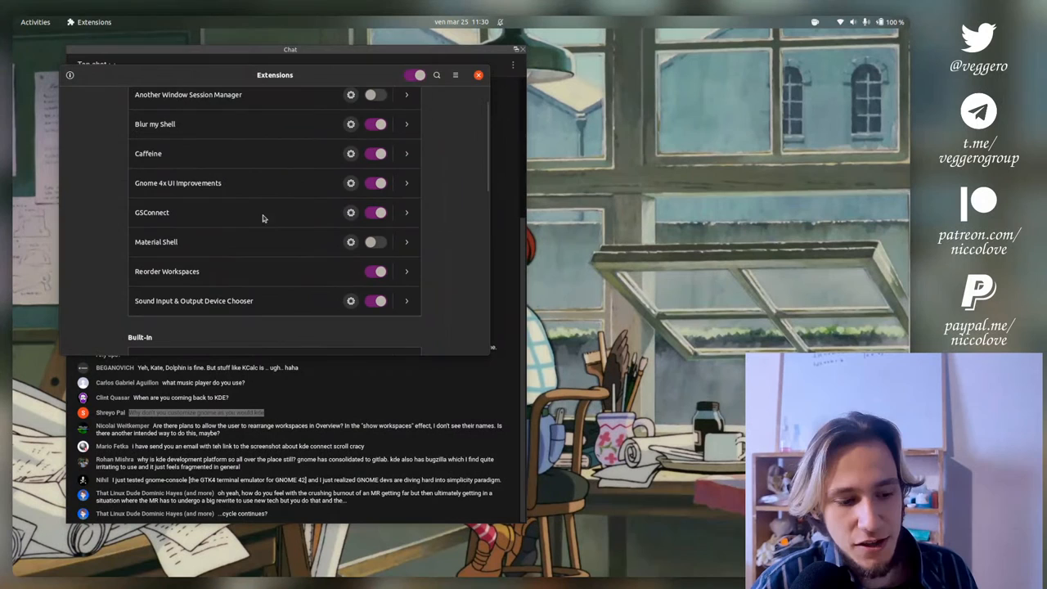
{"action": "scroll", "scroll_direction": "up", "scroll_amount": 3}
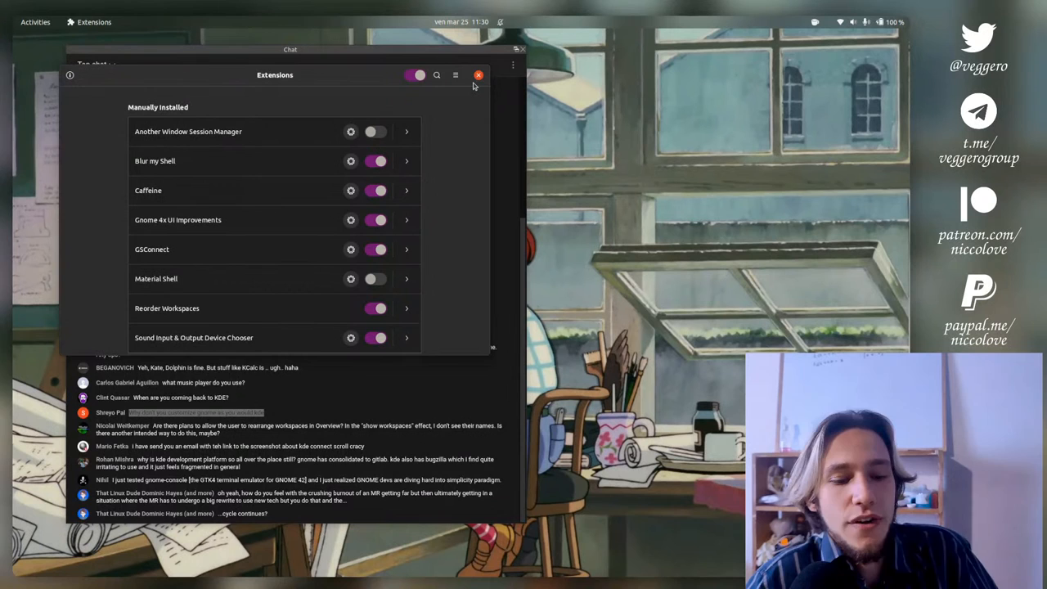
{"action": "left_click", "coordinate": [479, 74]}
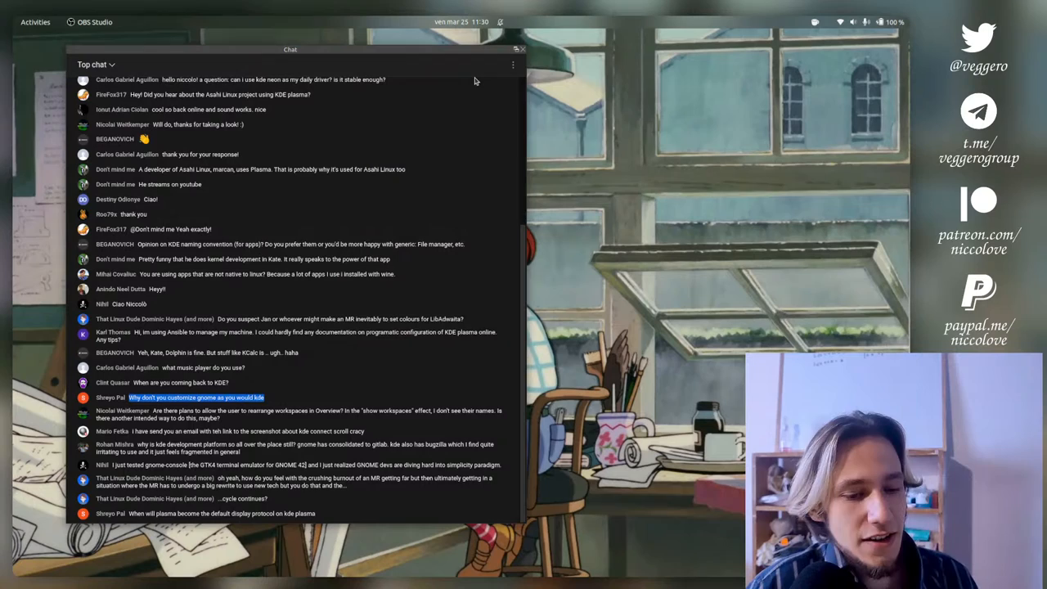
{"action": "scroll", "scroll_direction": "down", "scroll_amount": 3}
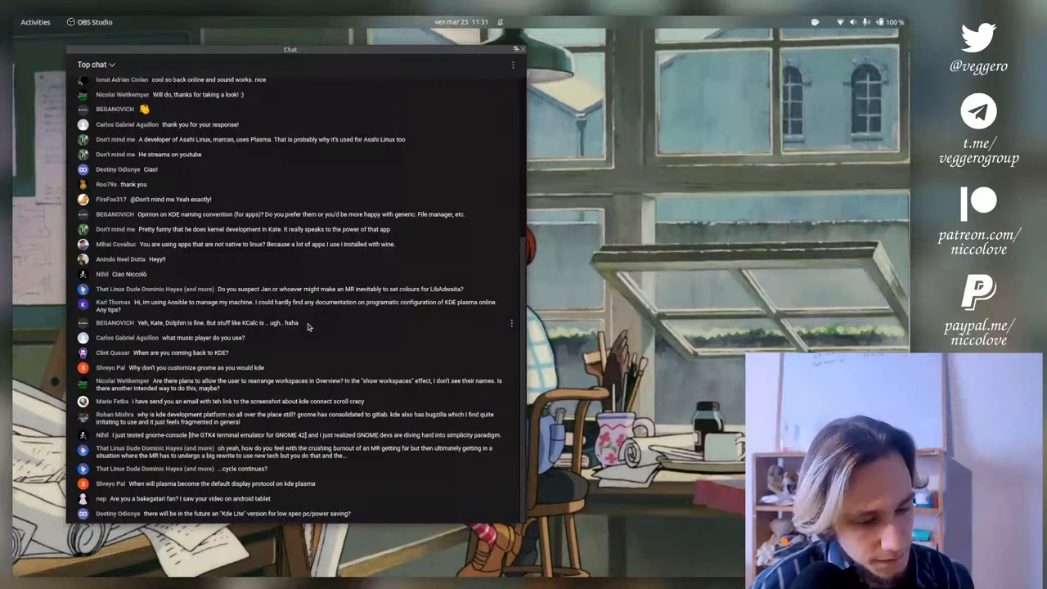
{"action": "scroll", "scroll_direction": "down", "scroll_amount": 3}
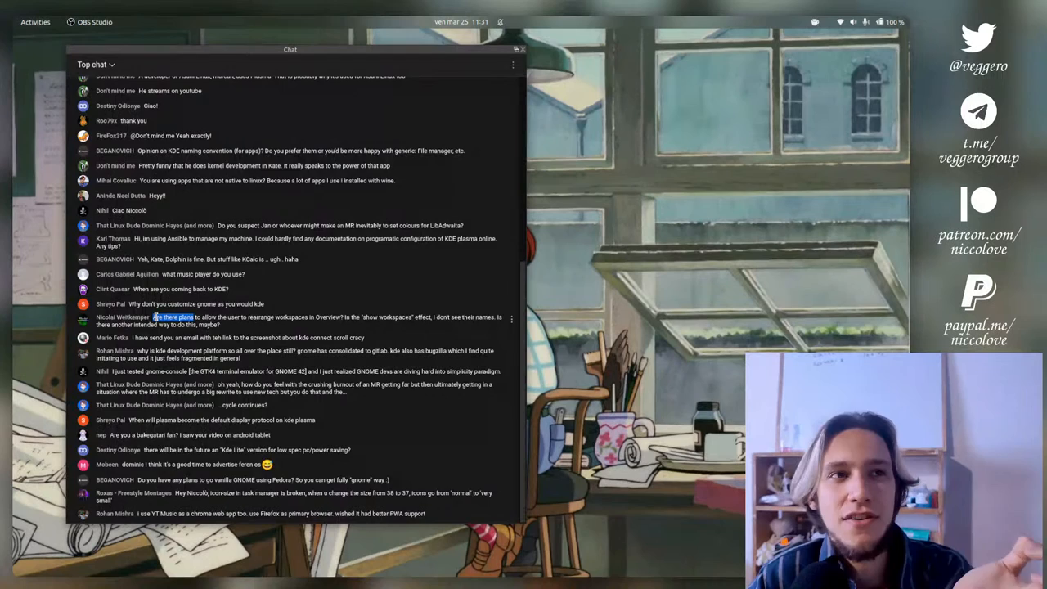
{"action": "scroll", "scroll_direction": "down", "scroll_amount": 3}
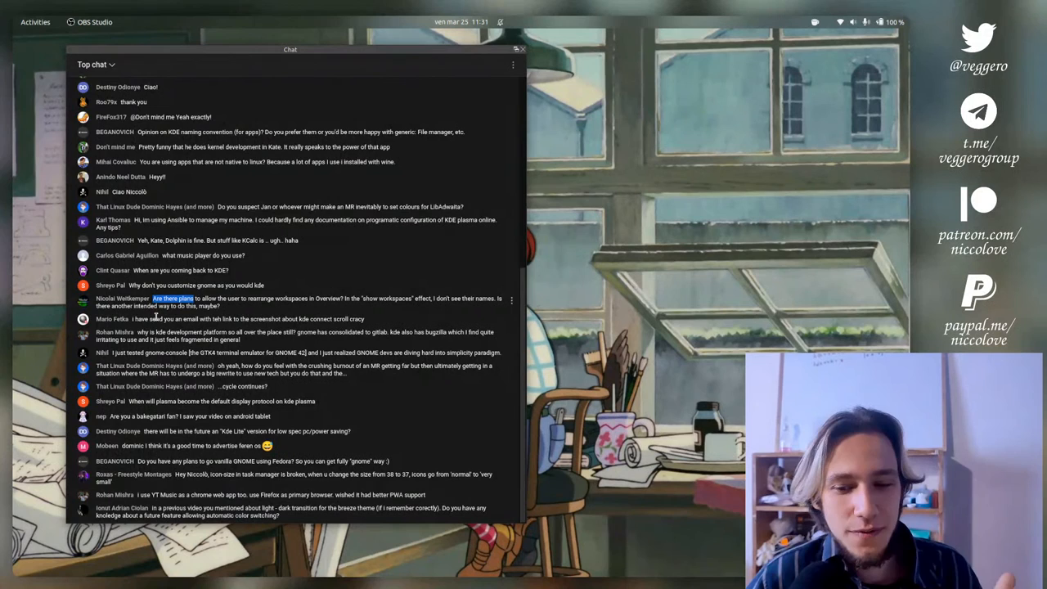